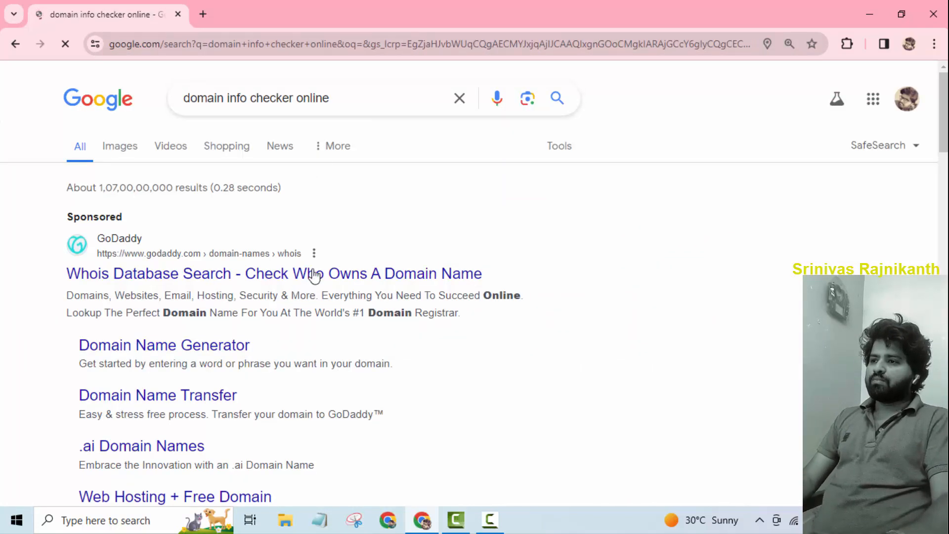
# Open the Who.is WHOIS search site from the Google results
pyautogui.scroll(-3)
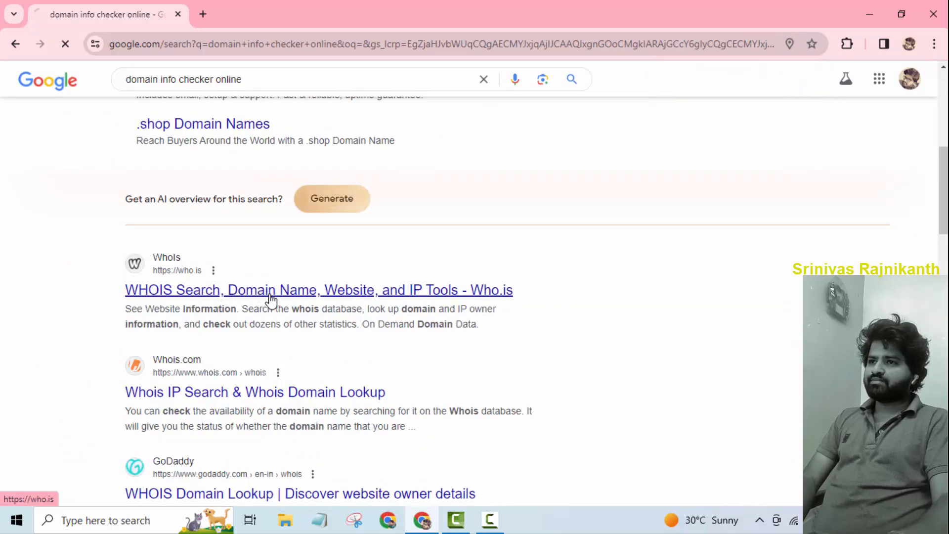
pyautogui.click(318, 289)
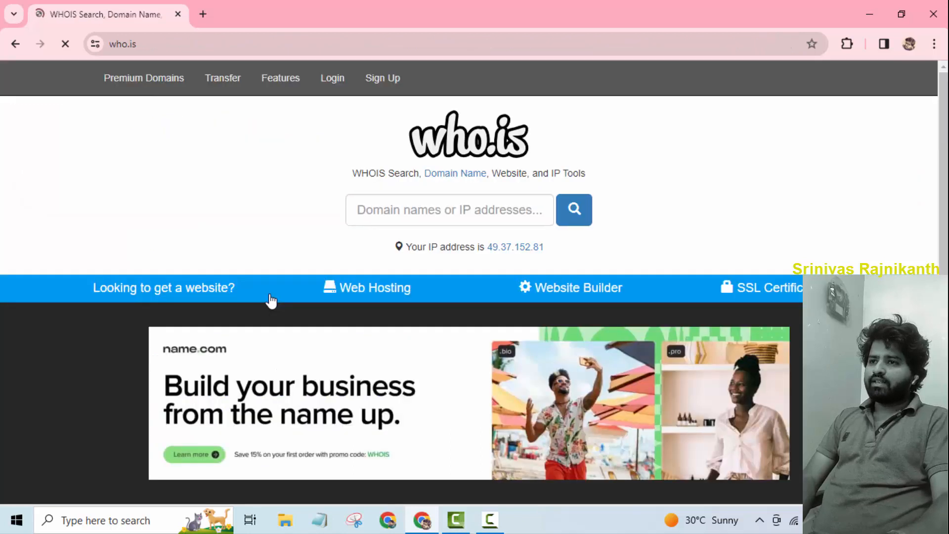
# Look up digitalfloats.com in the who.is search box to show its WHOIS record
pyautogui.click(449, 209)
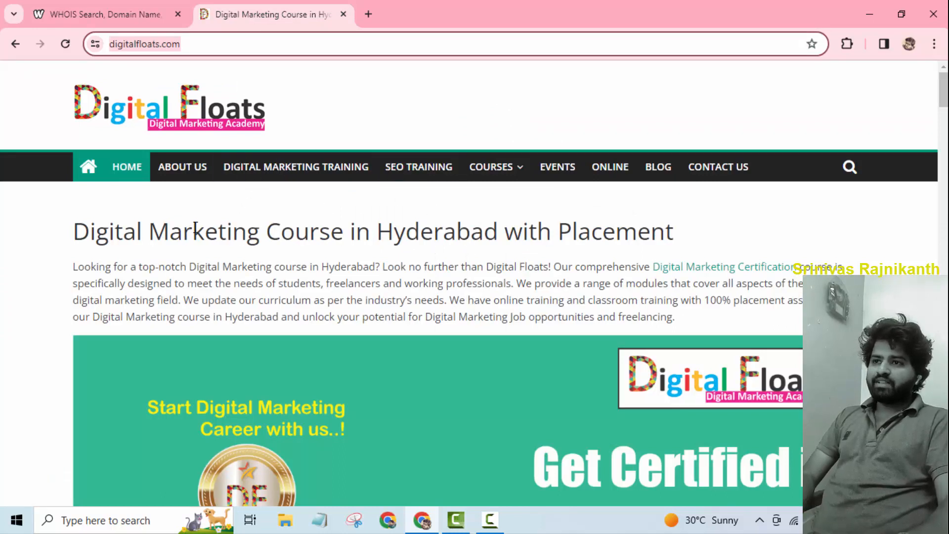
pyautogui.click(97, 14)
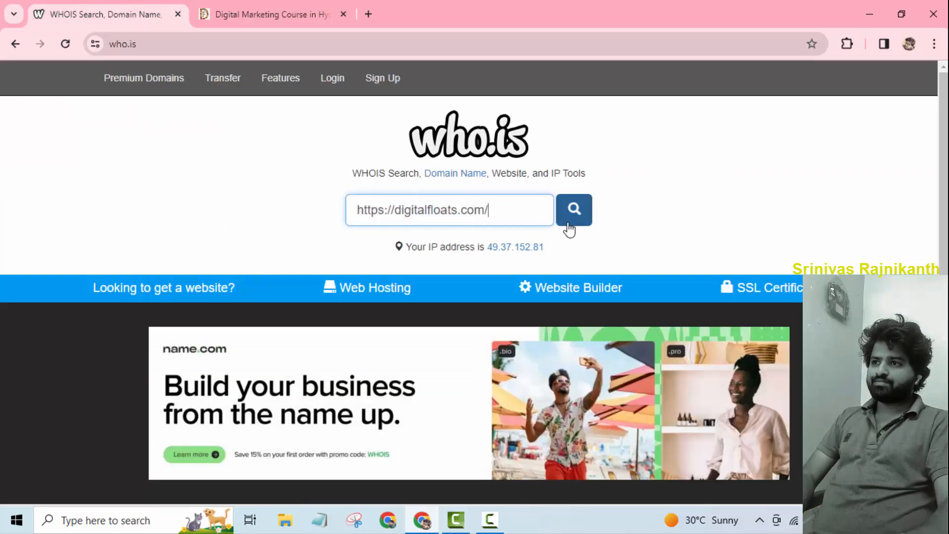
pyautogui.click(573, 210)
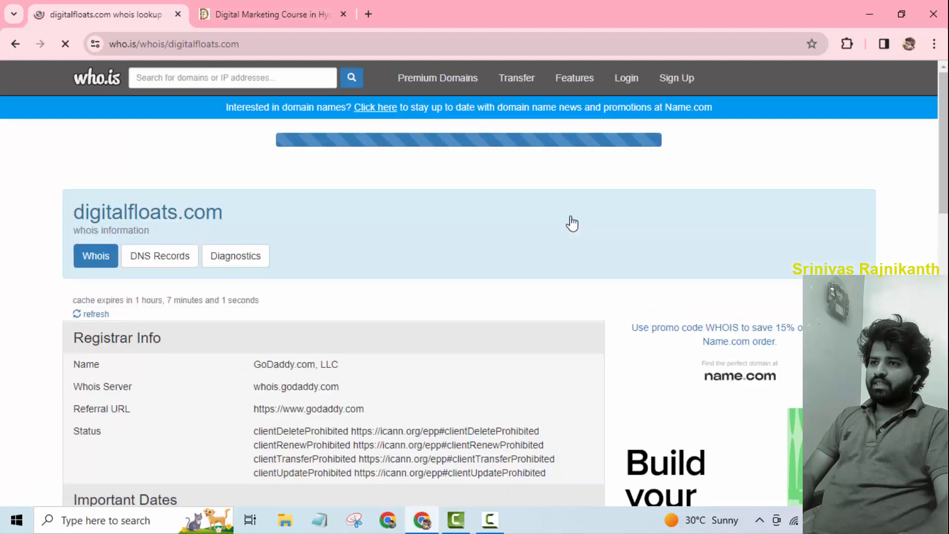
pyautogui.scroll(-3)
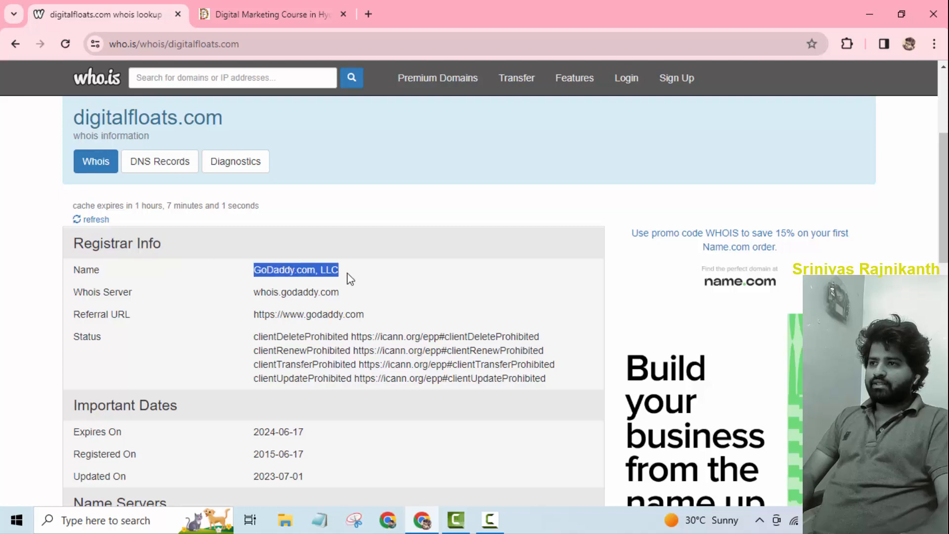
pyautogui.scroll(-3)
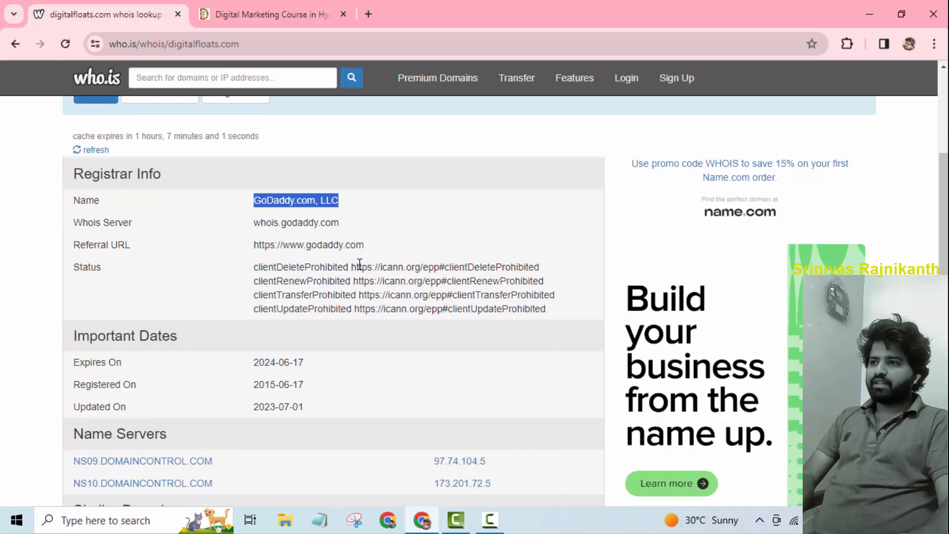
pyautogui.scroll(-3)
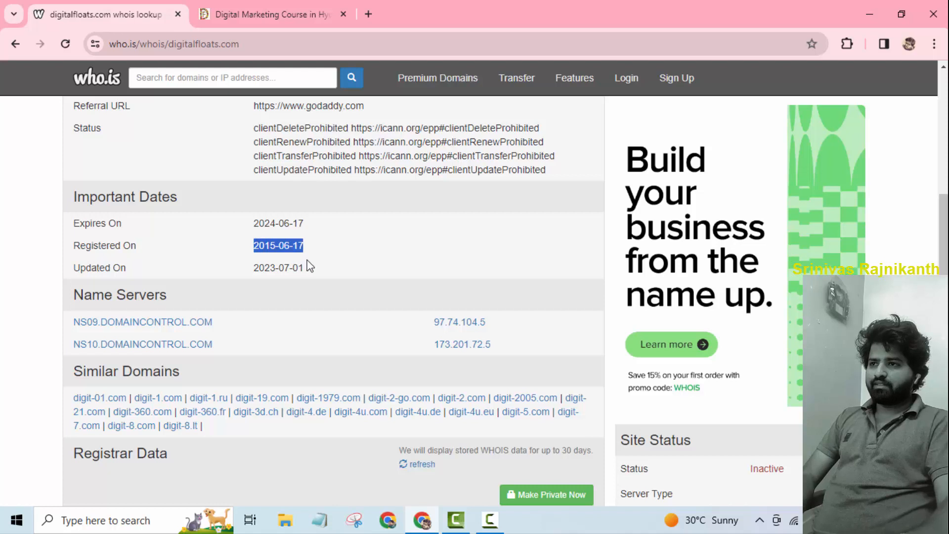
pyautogui.scroll(-3)
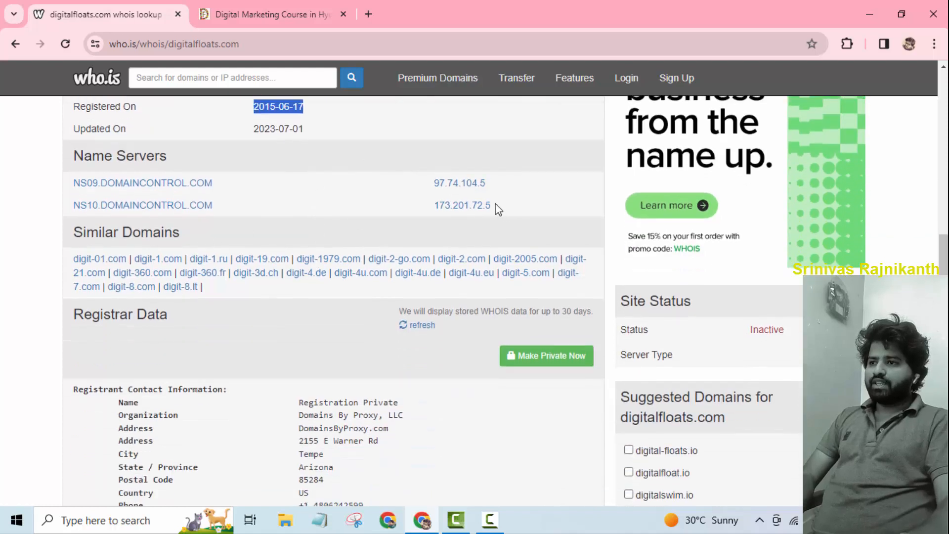
pyautogui.scroll(-3)
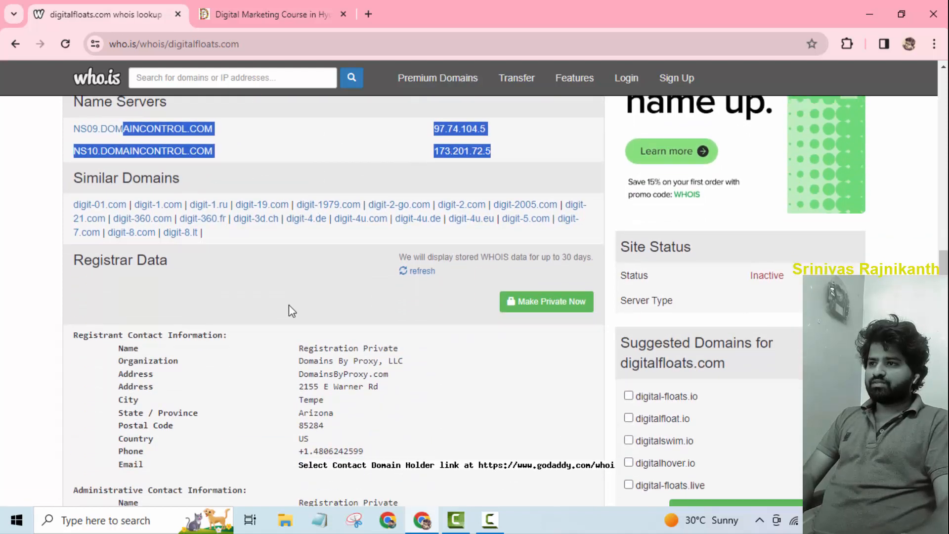
pyautogui.scroll(-3)
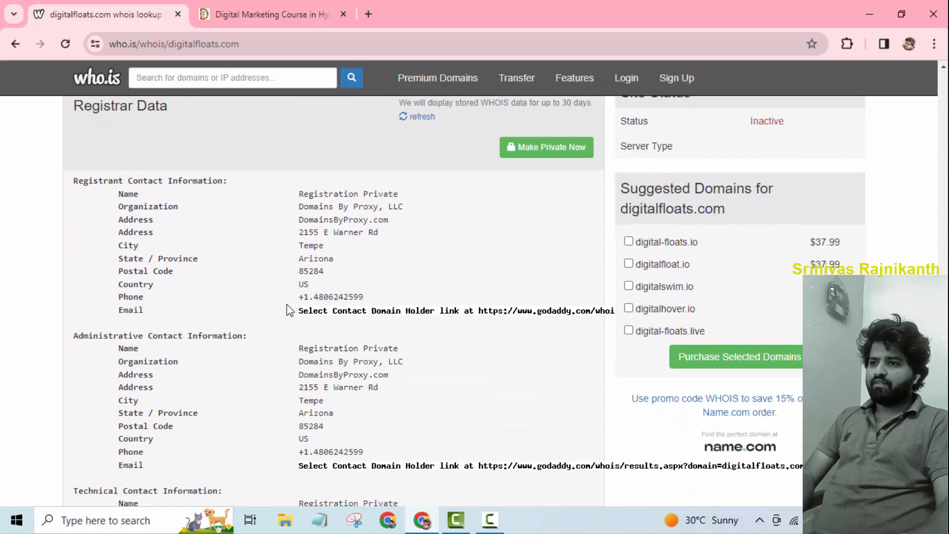
pyautogui.scroll(-3)
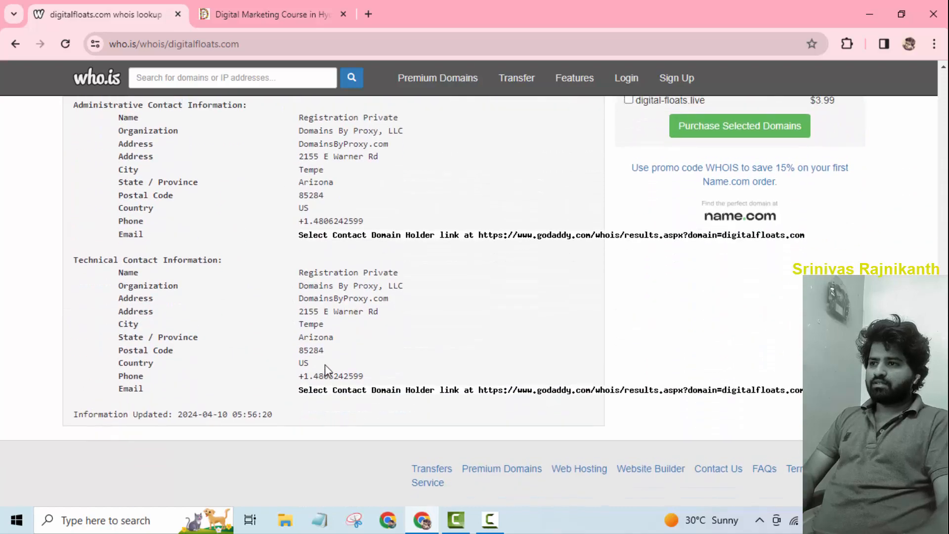